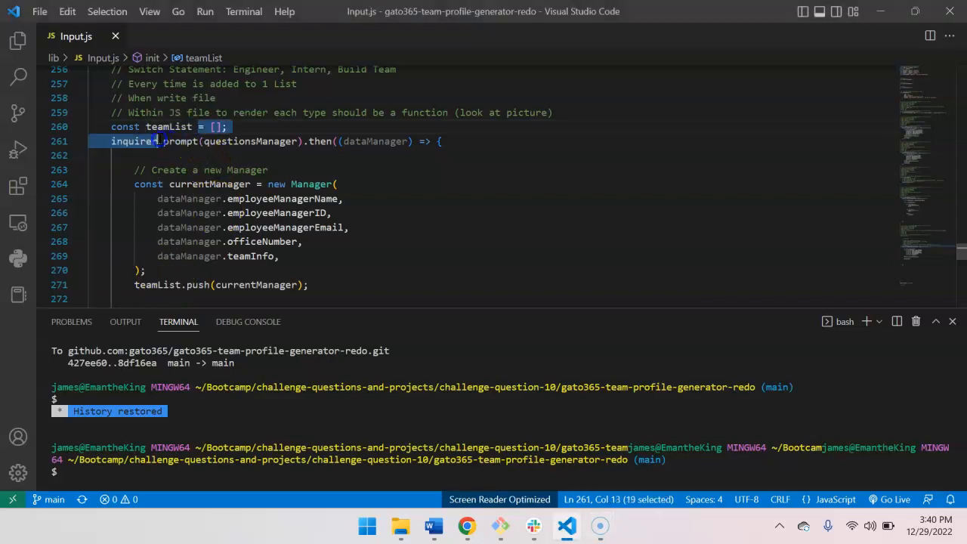
Step: Highlight the teamList variable in Input.js and scroll through the surrounding code
{"action": "double_click", "coordinate": [169, 127]}
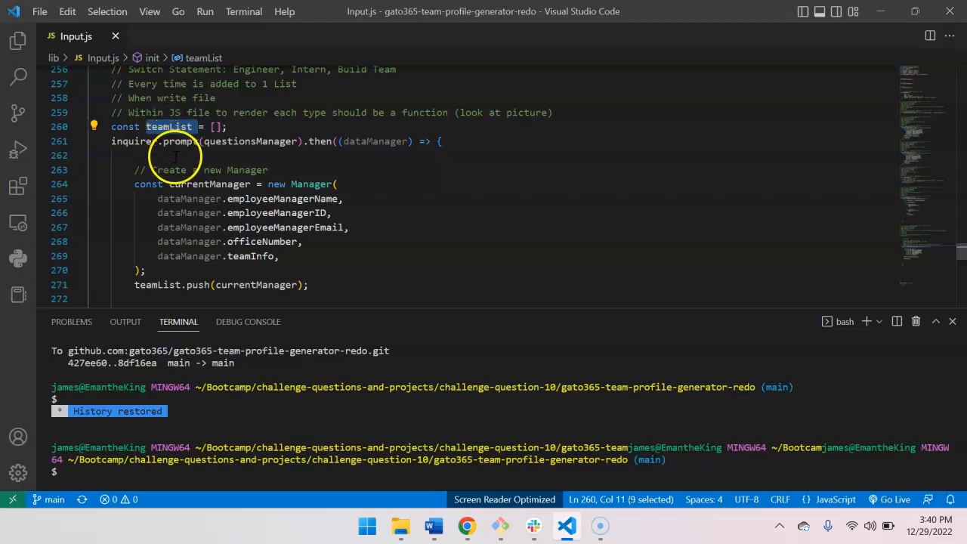
{"action": "mouse_move", "coordinate": [245, 169]}
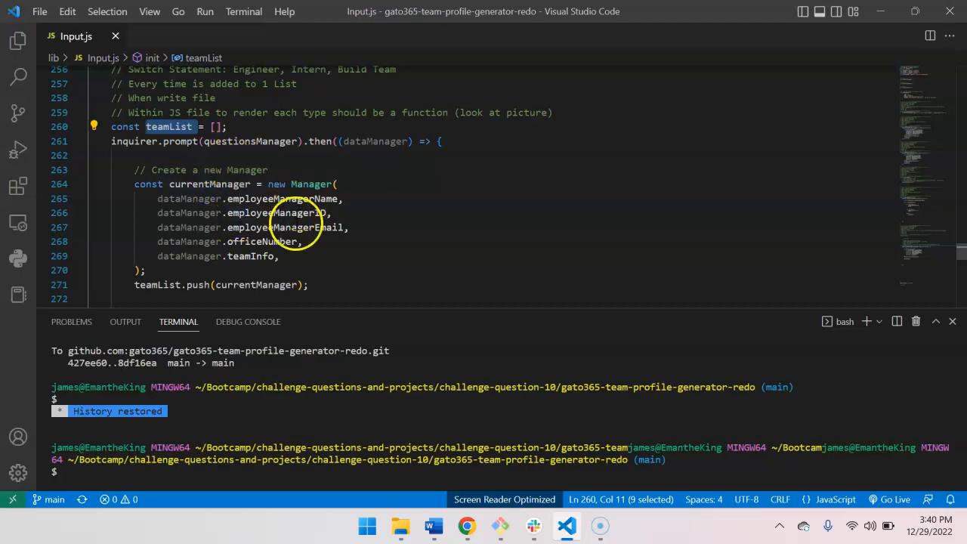
{"action": "mouse_move", "coordinate": [216, 284]}
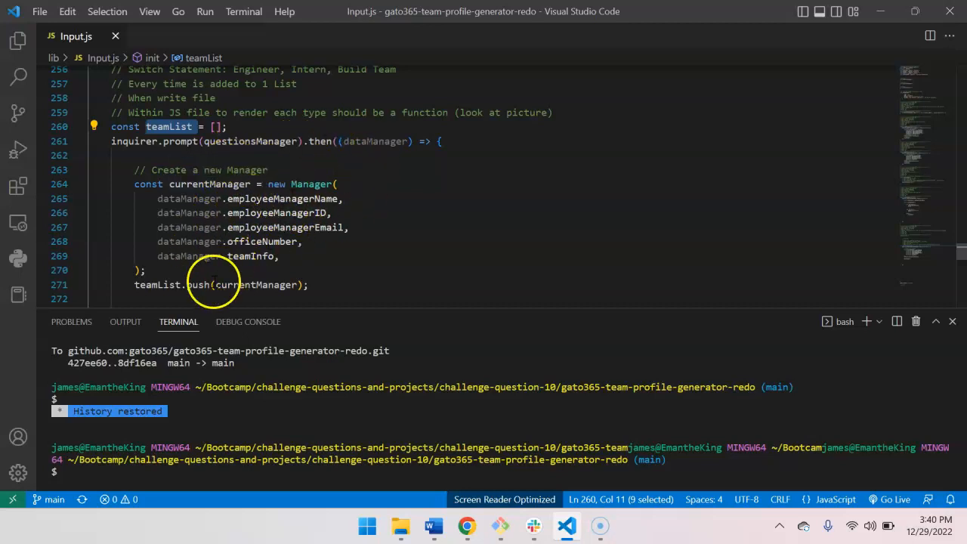
{"action": "scroll", "scroll_direction": "down", "scroll_amount": 3}
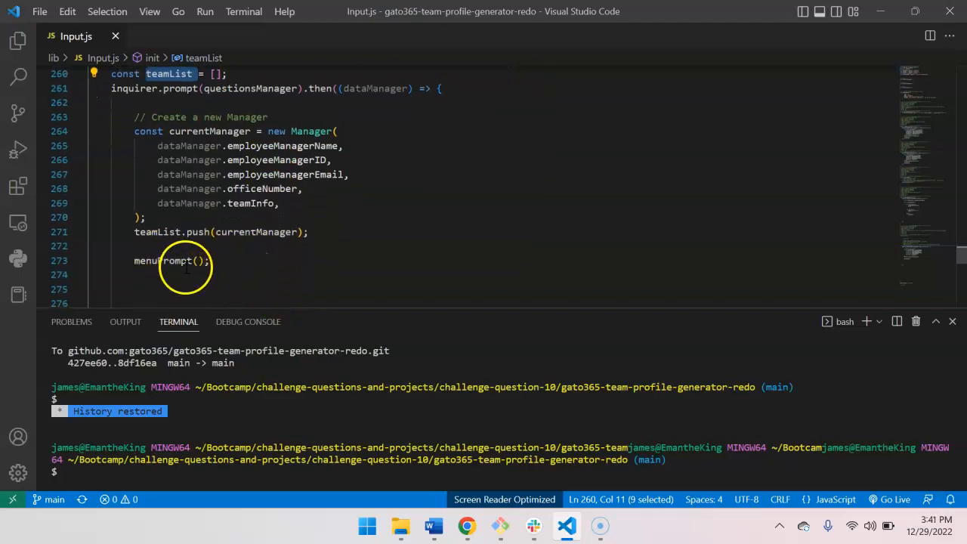
{"action": "scroll", "scroll_direction": "up", "scroll_amount": 3}
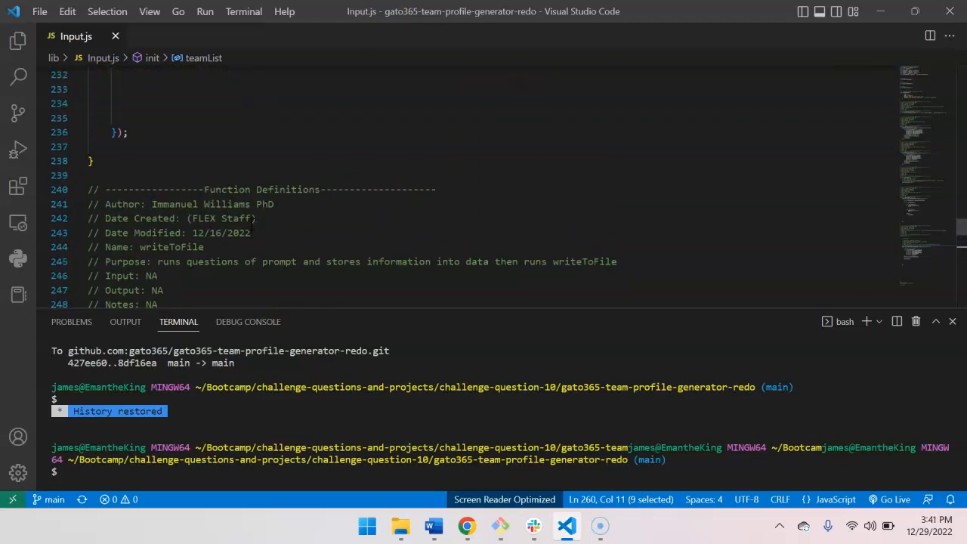
{"action": "scroll", "scroll_direction": "up", "scroll_amount": 3}
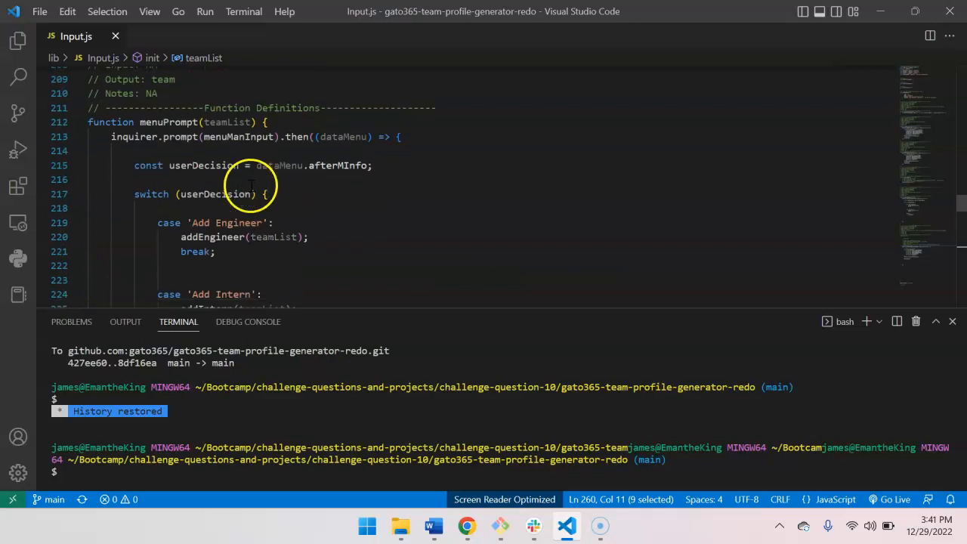
{"action": "mouse_move", "coordinate": [234, 136]}
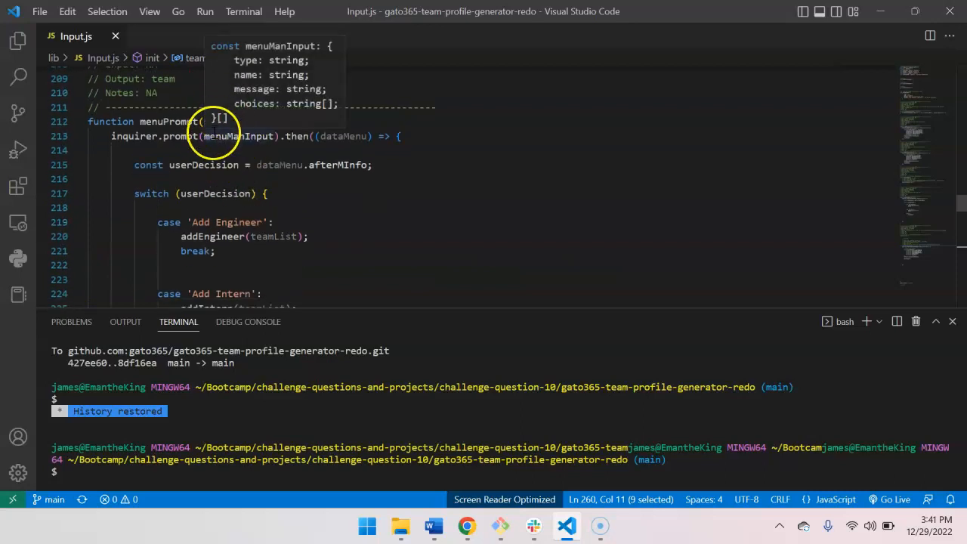
{"action": "mouse_move", "coordinate": [221, 122]}
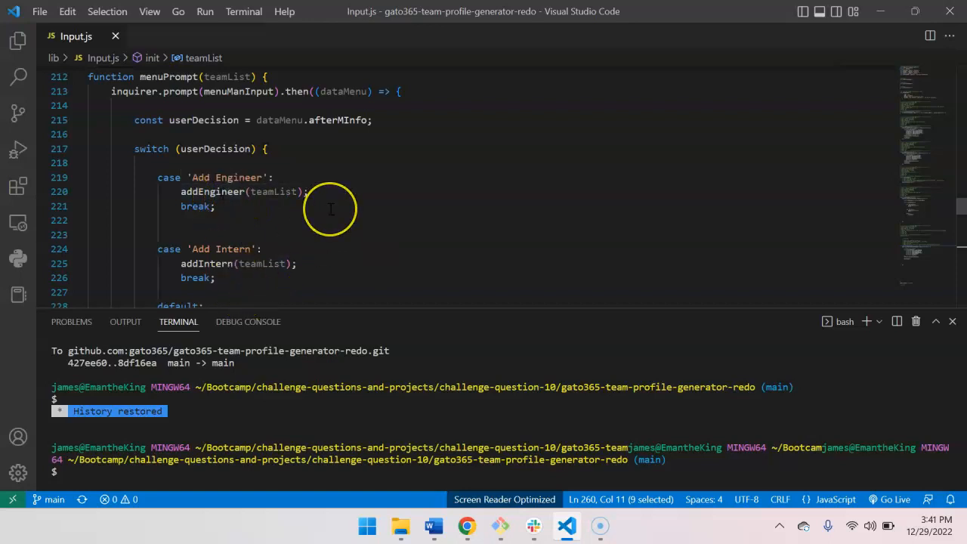
{"action": "scroll", "scroll_direction": "up", "scroll_amount": 3}
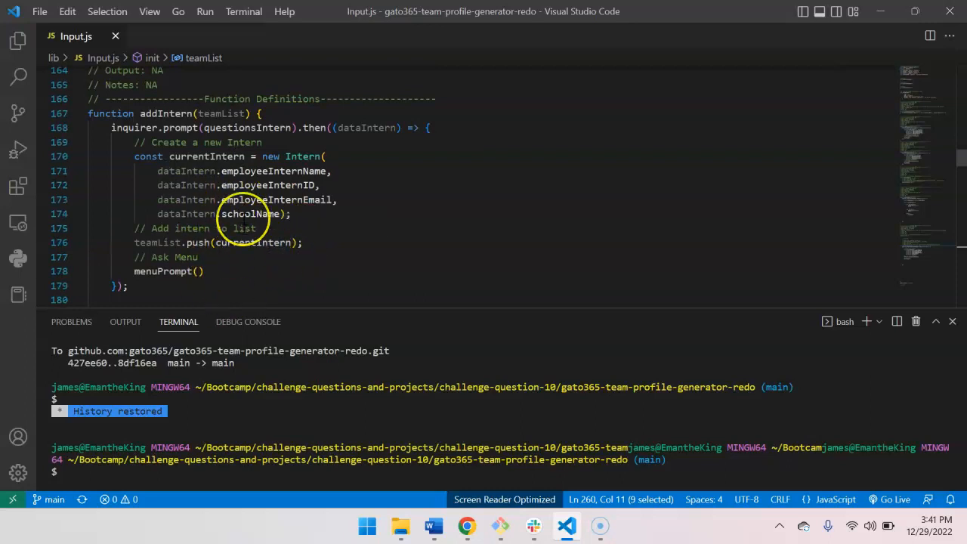
Step: Run node index.js and answer the intern prompts until the teamList.push TypeError
{"action": "scroll", "scroll_direction": "down", "scroll_amount": 3}
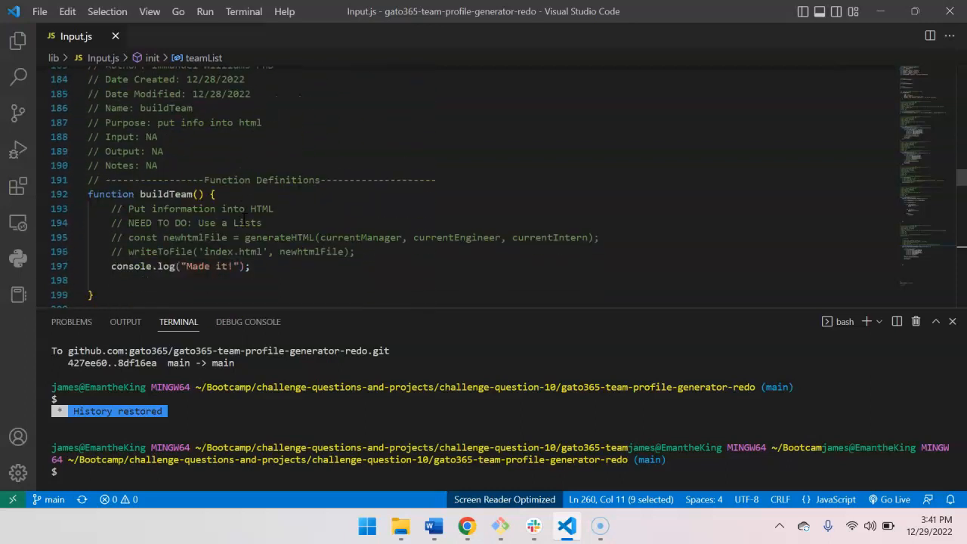
{"action": "scroll", "scroll_direction": "down", "scroll_amount": 3}
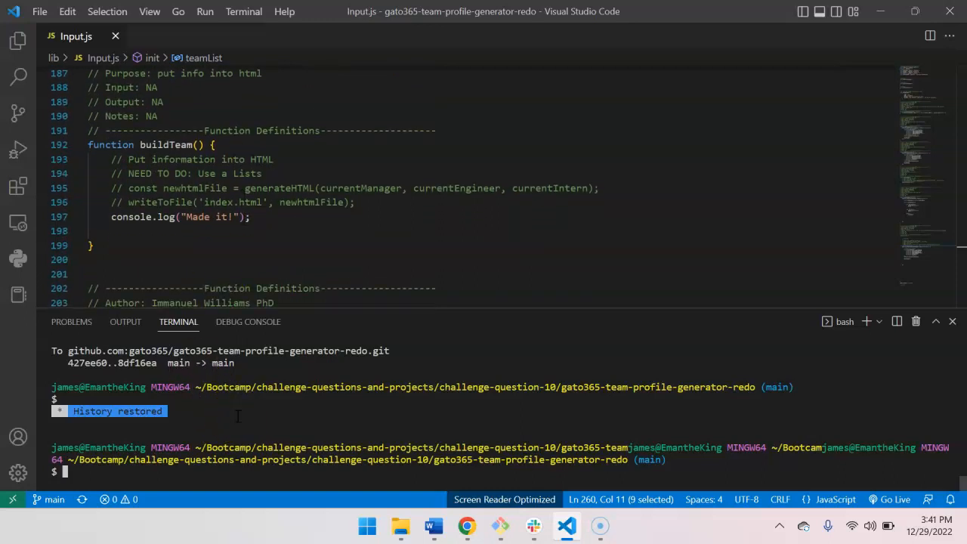
{"action": "type", "text": "node"}
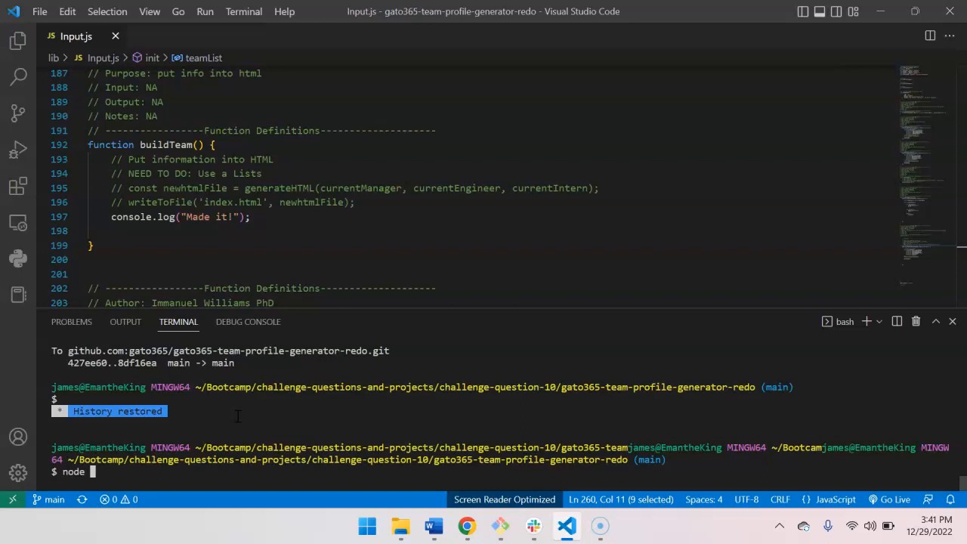
{"action": "type", "text": "index.js"}
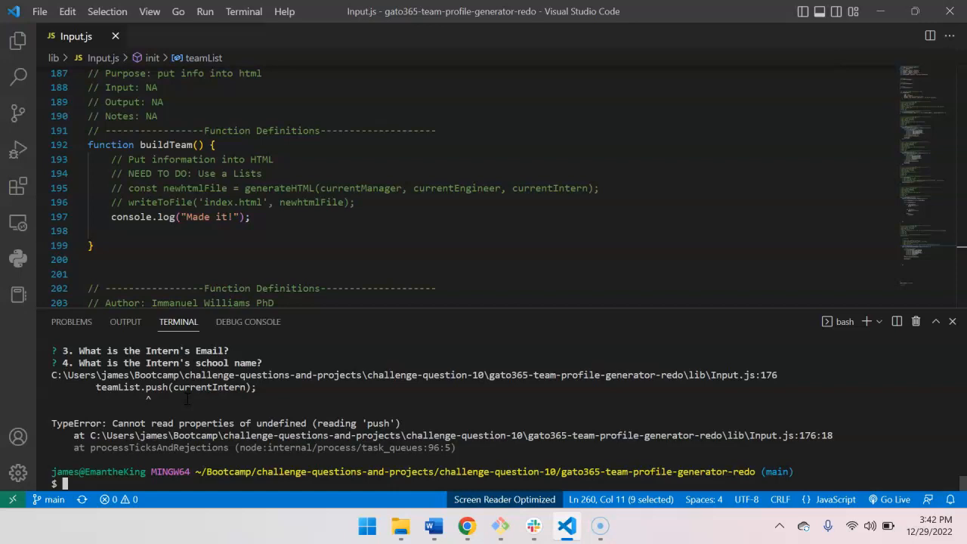
{"action": "mouse_move", "coordinate": [230, 276]}
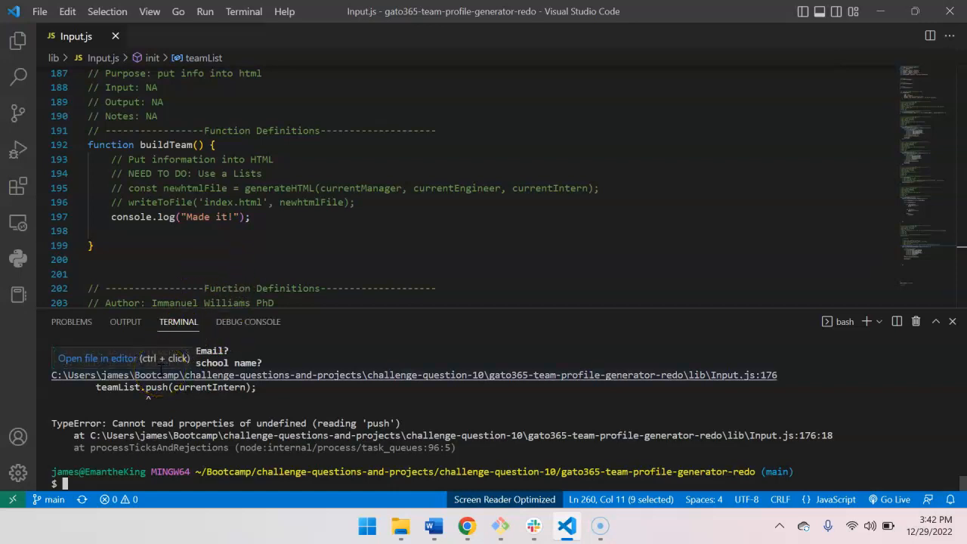
{"action": "scroll", "scroll_direction": "down", "scroll_amount": 3}
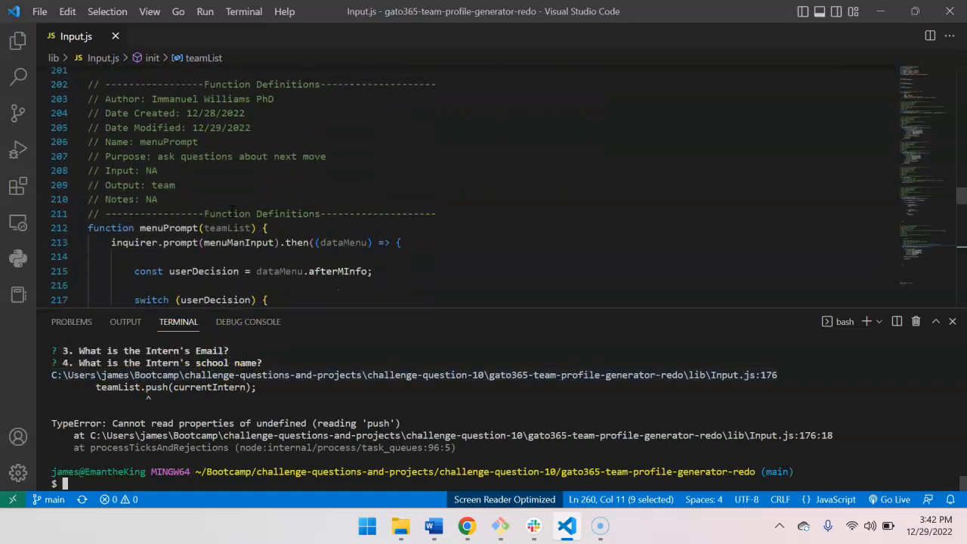
{"action": "scroll", "scroll_direction": "down", "scroll_amount": 3}
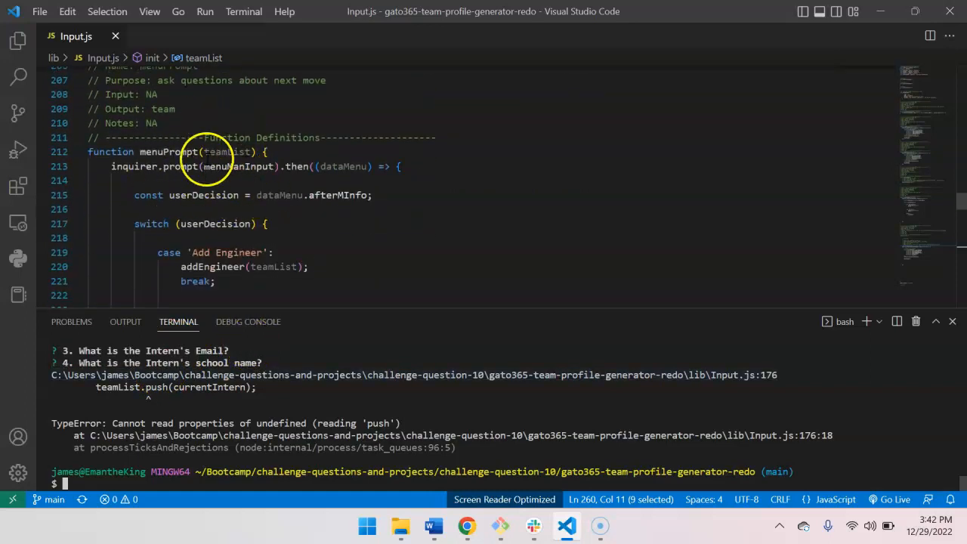
{"action": "mouse_move", "coordinate": [278, 195]}
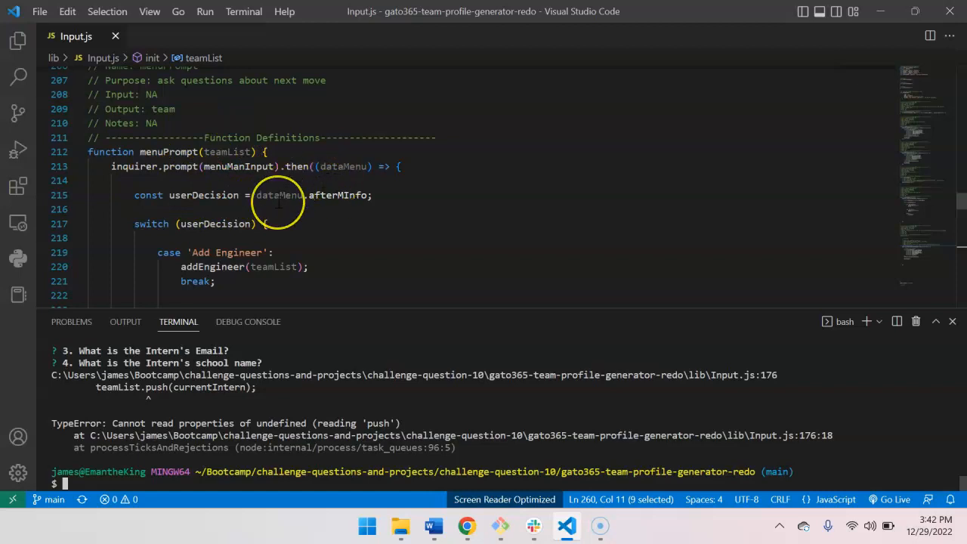
{"action": "mouse_move", "coordinate": [278, 195]}
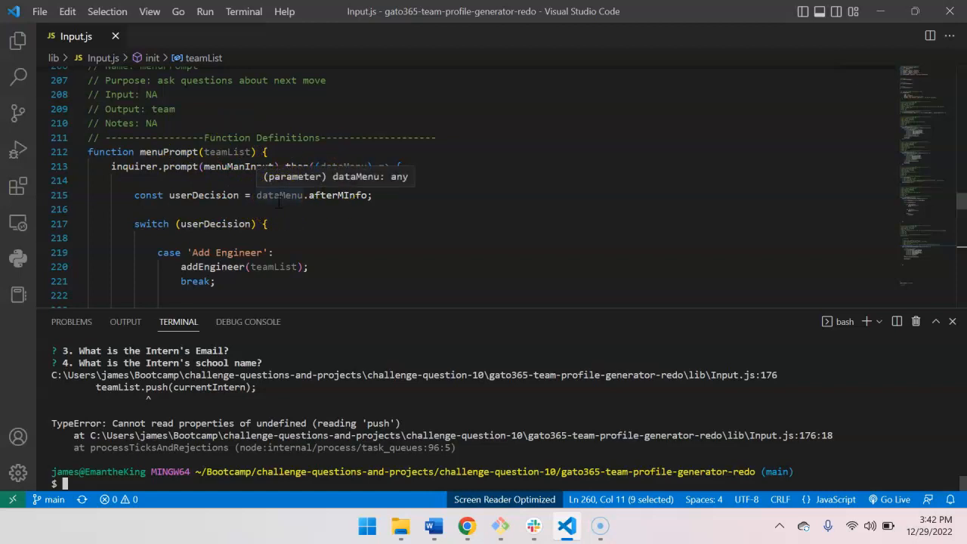